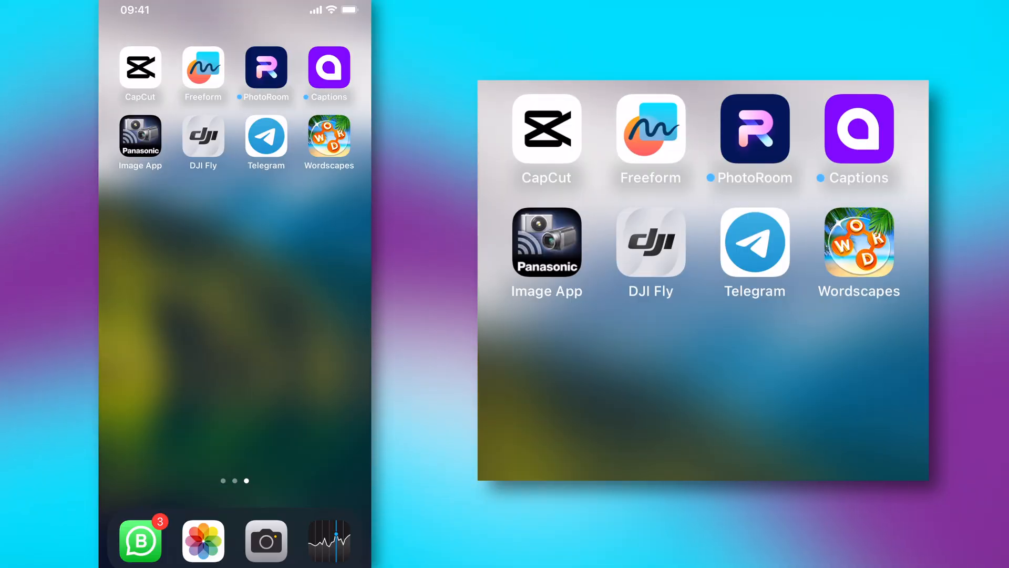
# Launch CapCut and browse Recents for the 20:14 hillside sky clip
pyautogui.click(140, 69)
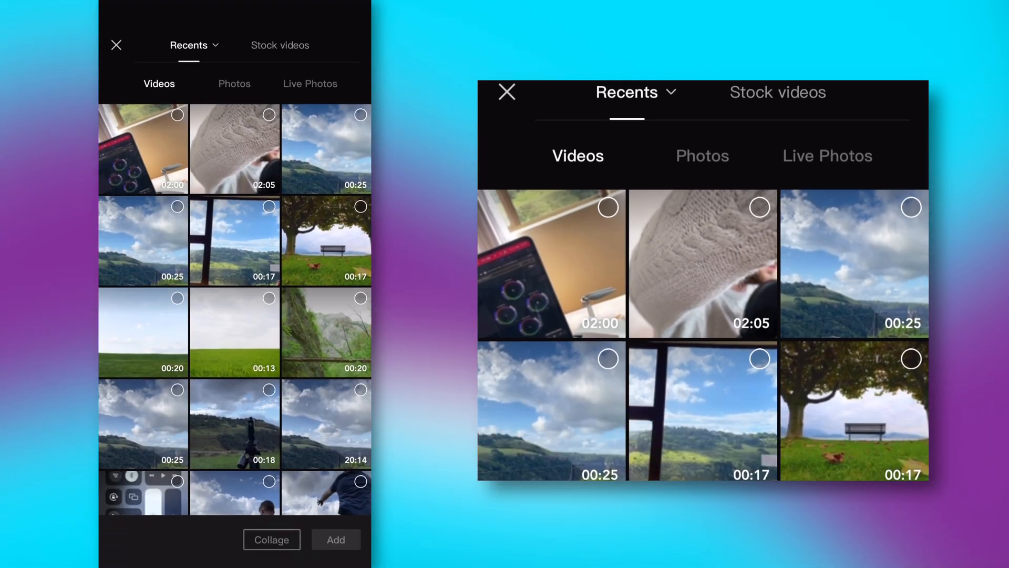
pyautogui.scroll(-3)
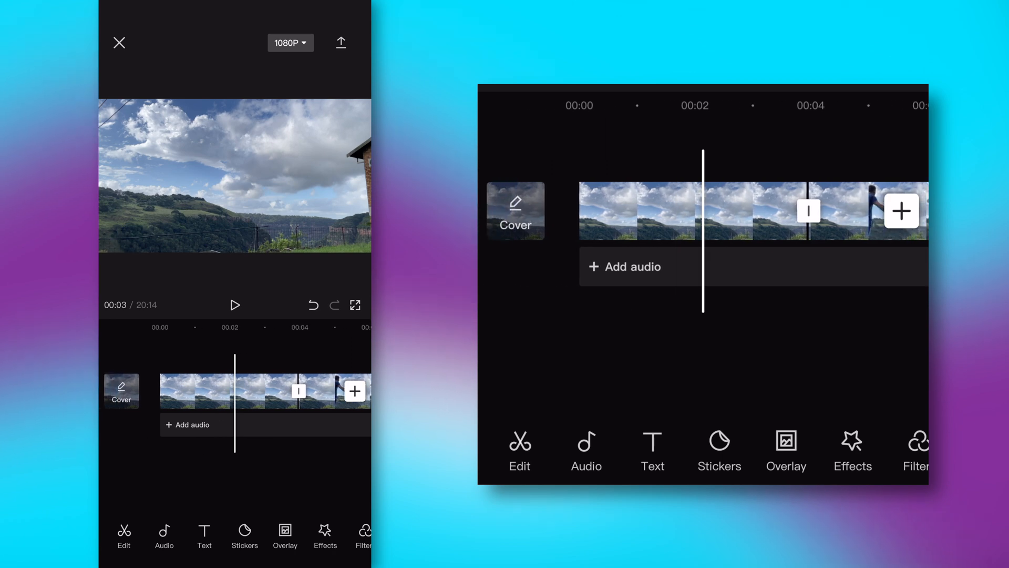
# Delete the 2.6-second piece from the sky clip, leaving 20:08
pyautogui.click(244, 391)
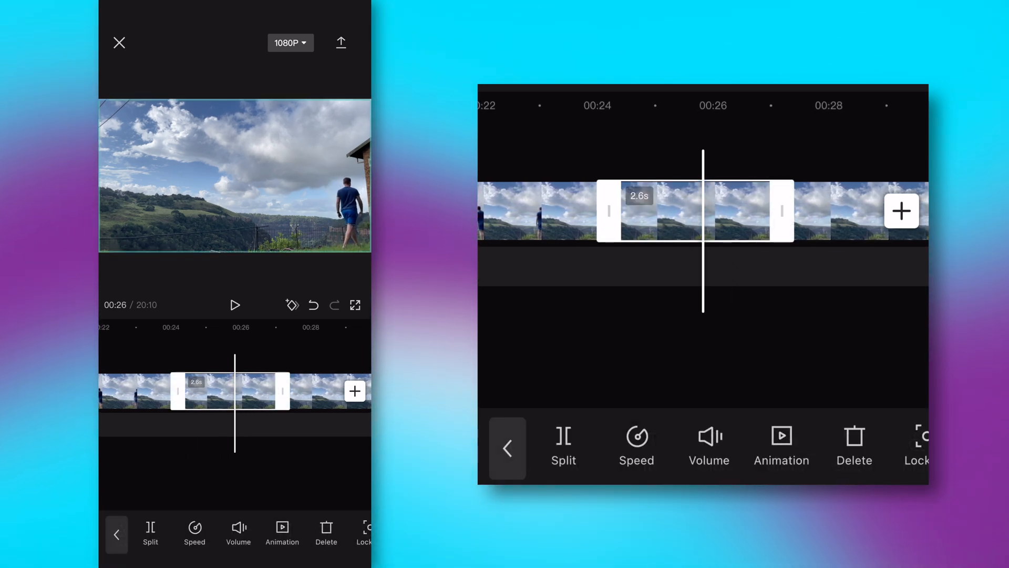
pyautogui.click(508, 448)
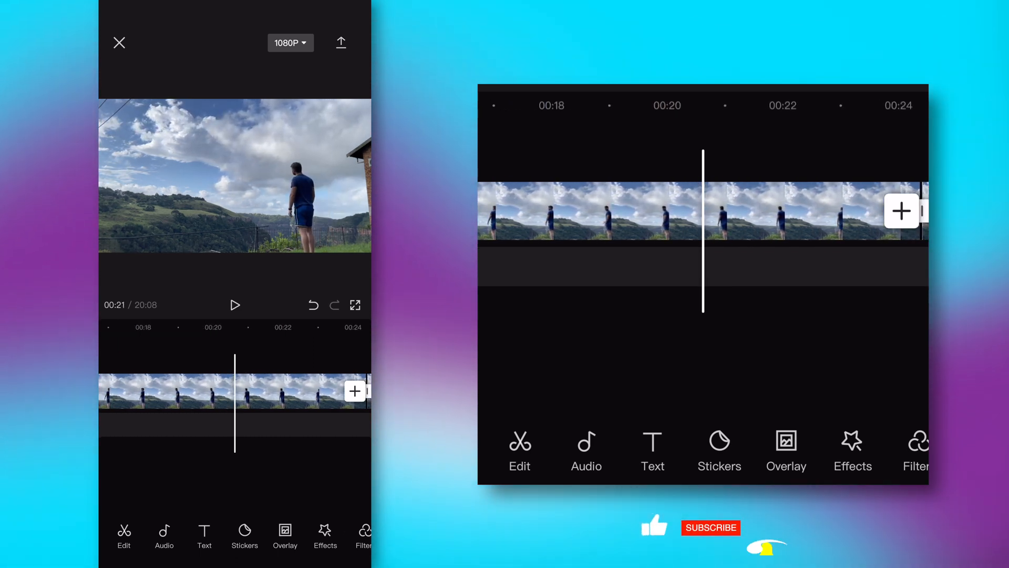
# Add the walking-man clip as an overlay aligned at 00:00
pyautogui.click(123, 534)
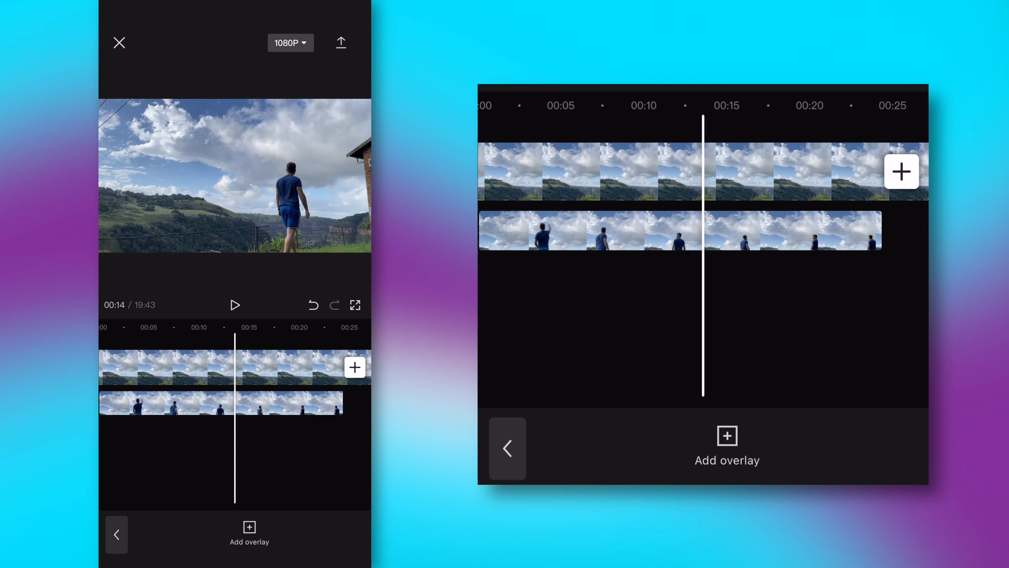
pyautogui.click(251, 402)
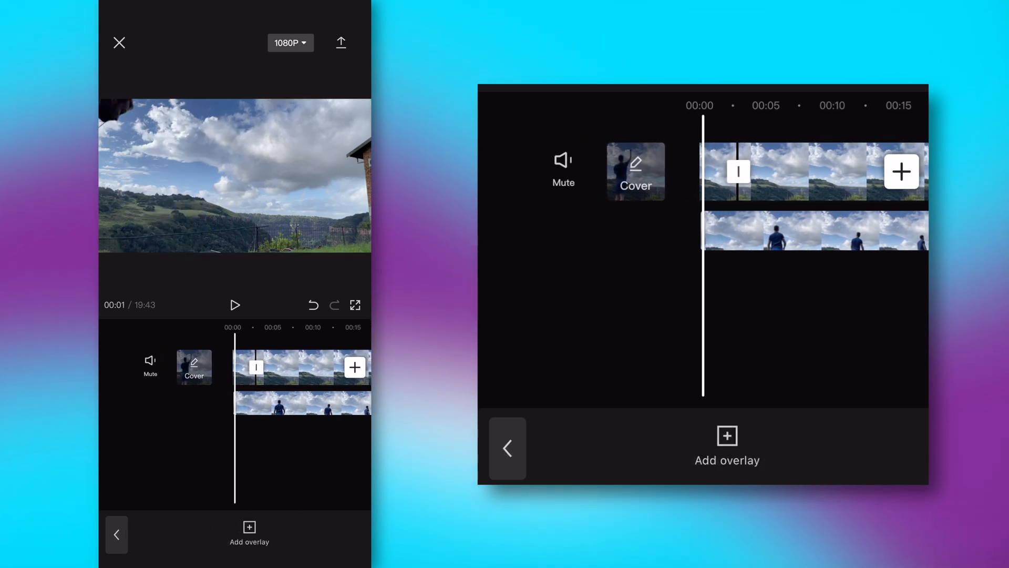
# Set the sky clip's speed to about 80x, shortening the project to 25 seconds
pyautogui.click(234, 304)
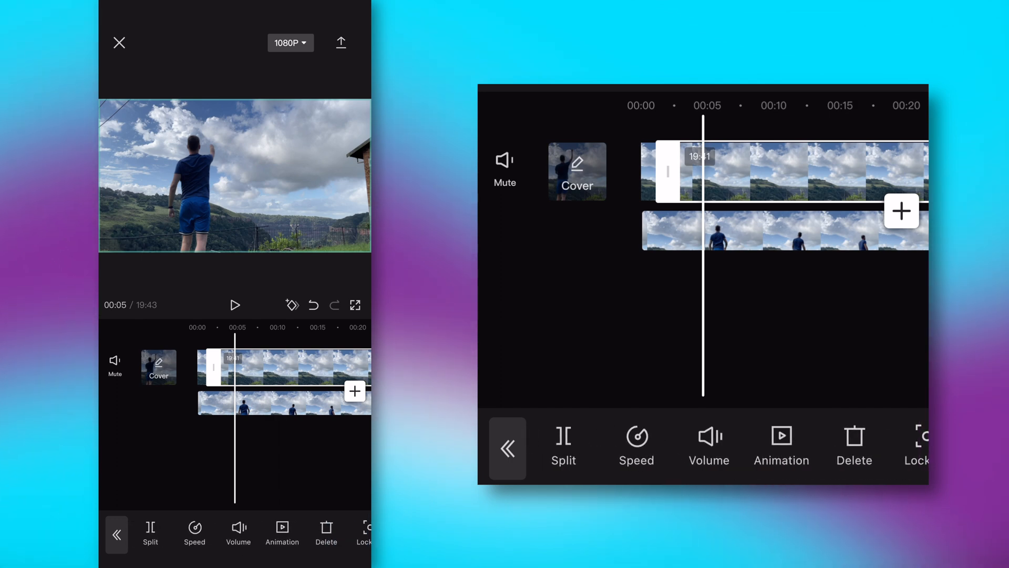
pyautogui.click(636, 447)
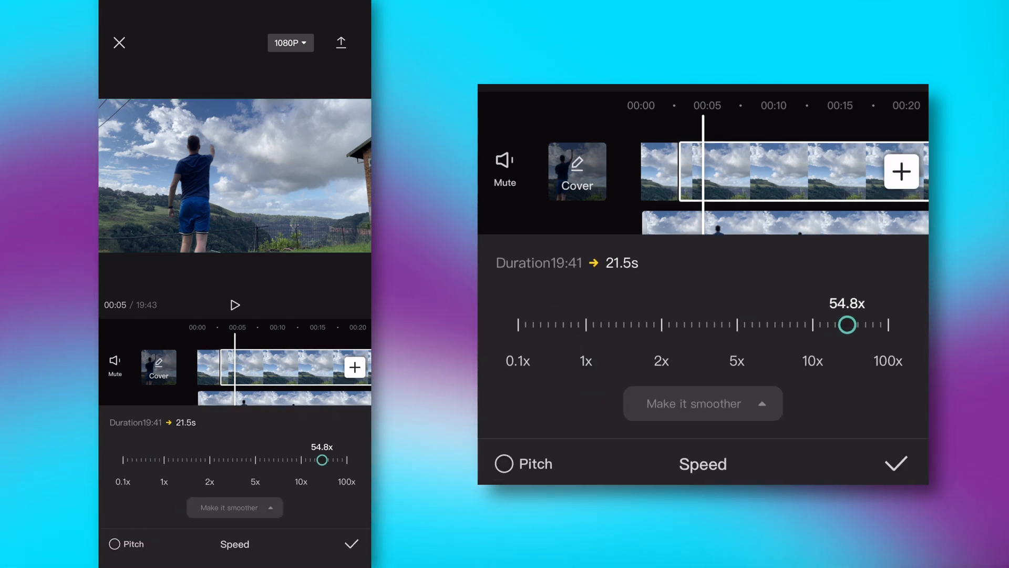
pyautogui.moveTo(847, 324); pyautogui.dragTo(865, 325)
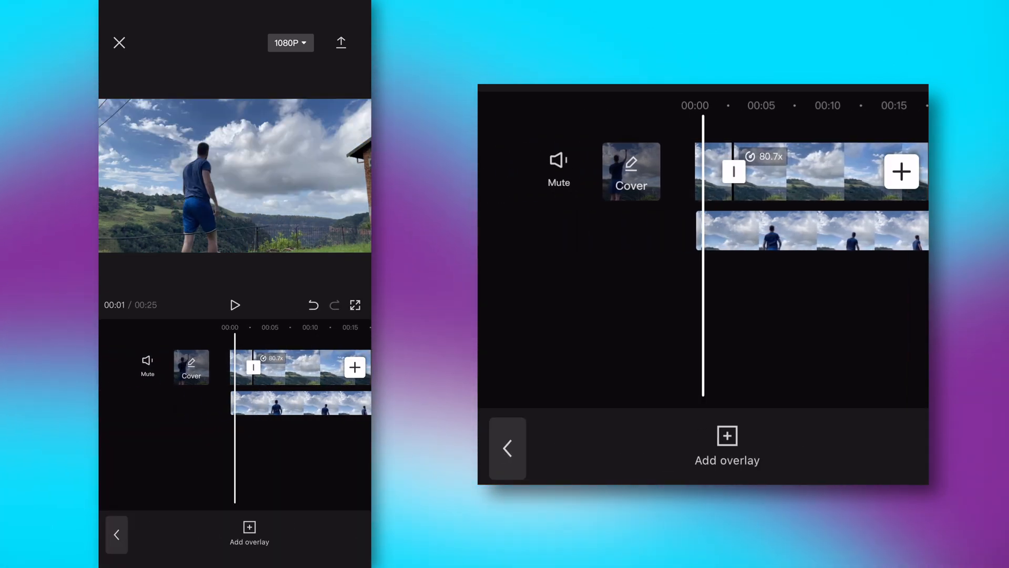
pyautogui.click(235, 304)
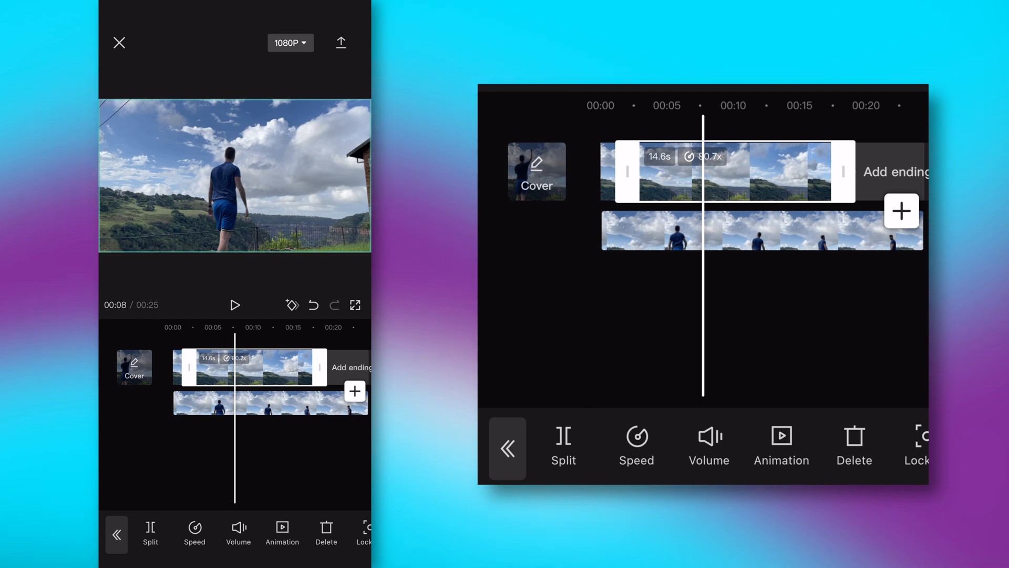
# Adjust the sky clip's contrast and raise its saturation to 8
pyautogui.hscroll(-3)
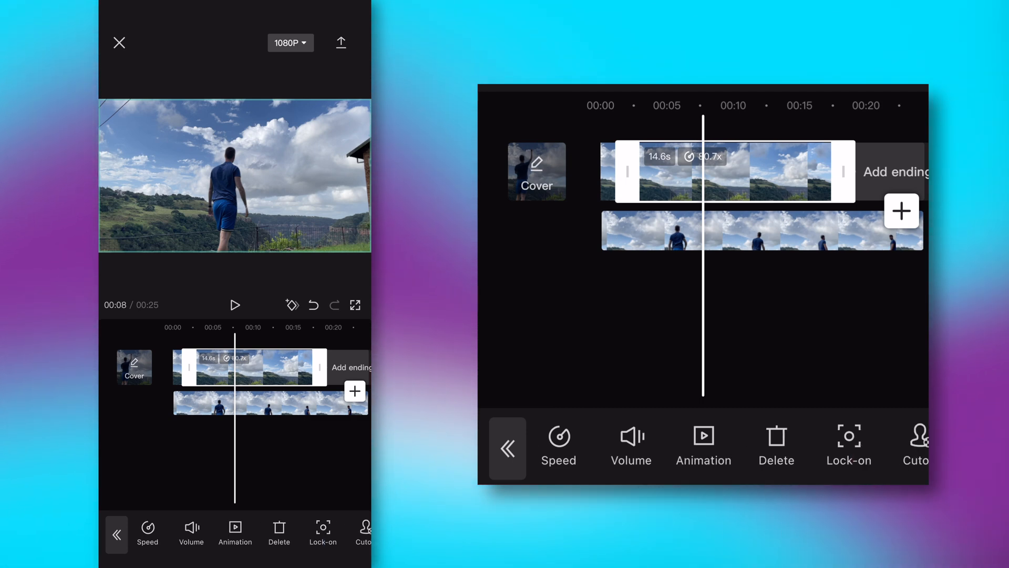
pyautogui.click(508, 447)
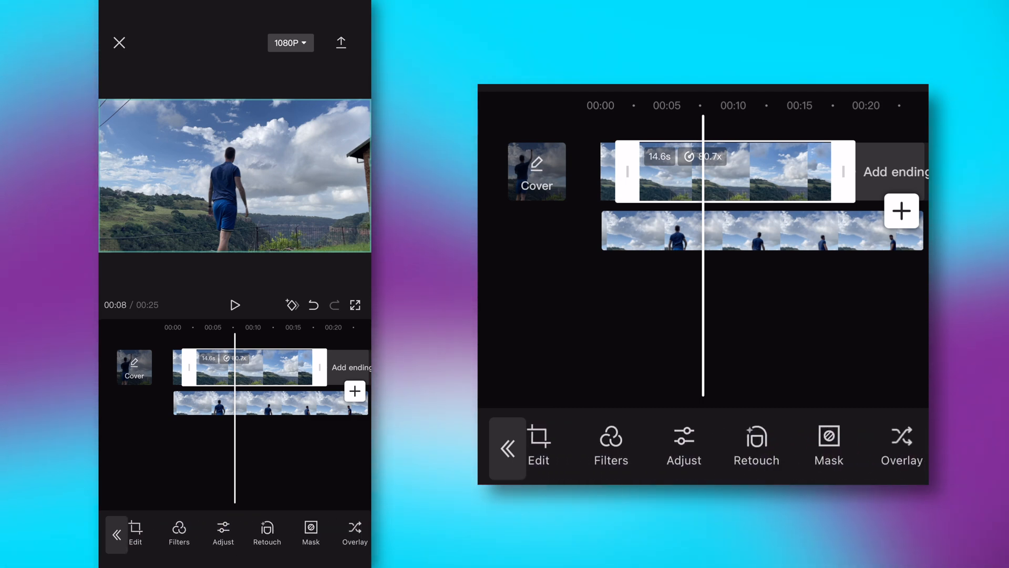
pyautogui.click(683, 446)
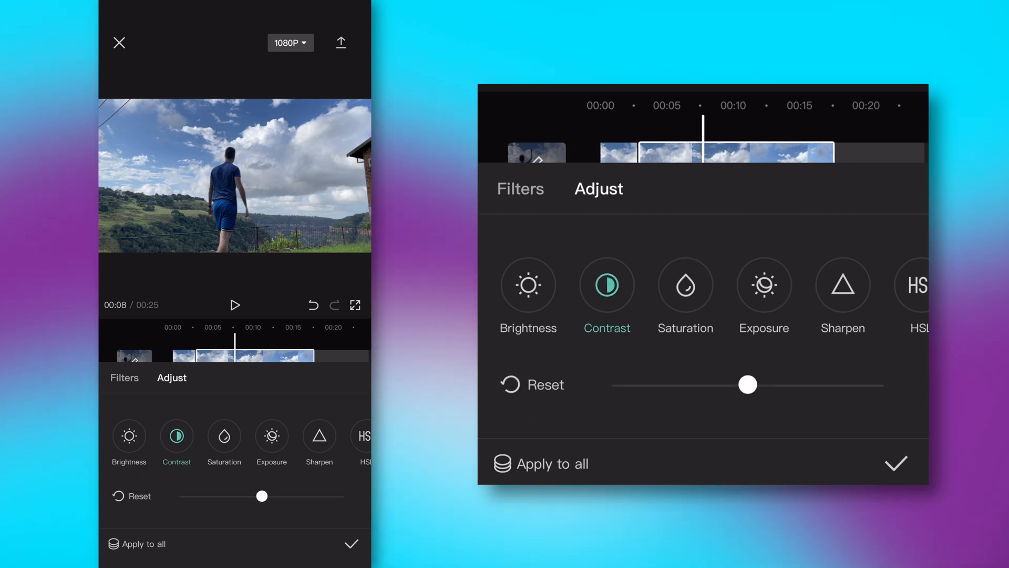
pyautogui.click(685, 285)
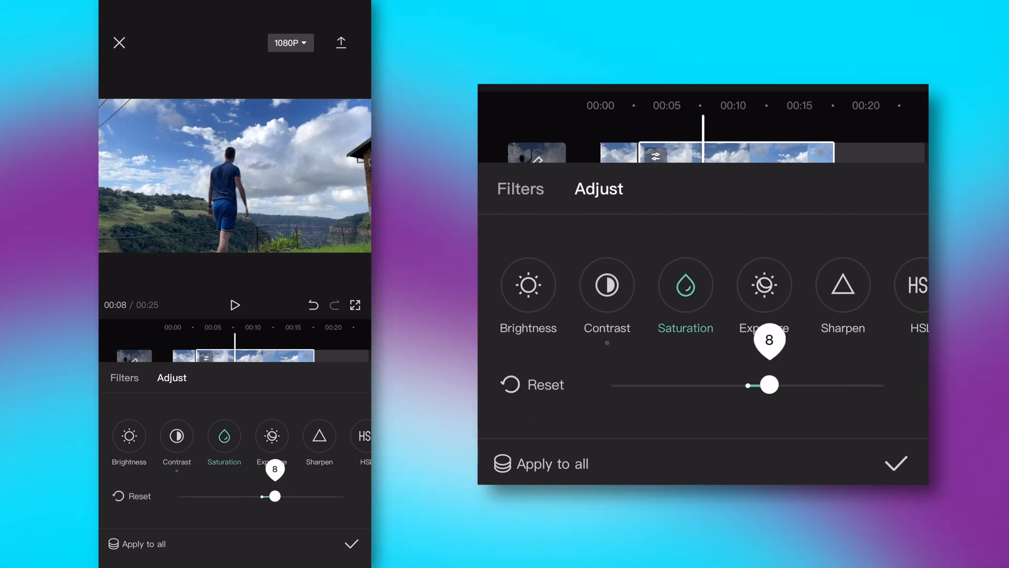
pyautogui.moveTo(770, 384); pyautogui.dragTo(792, 384)
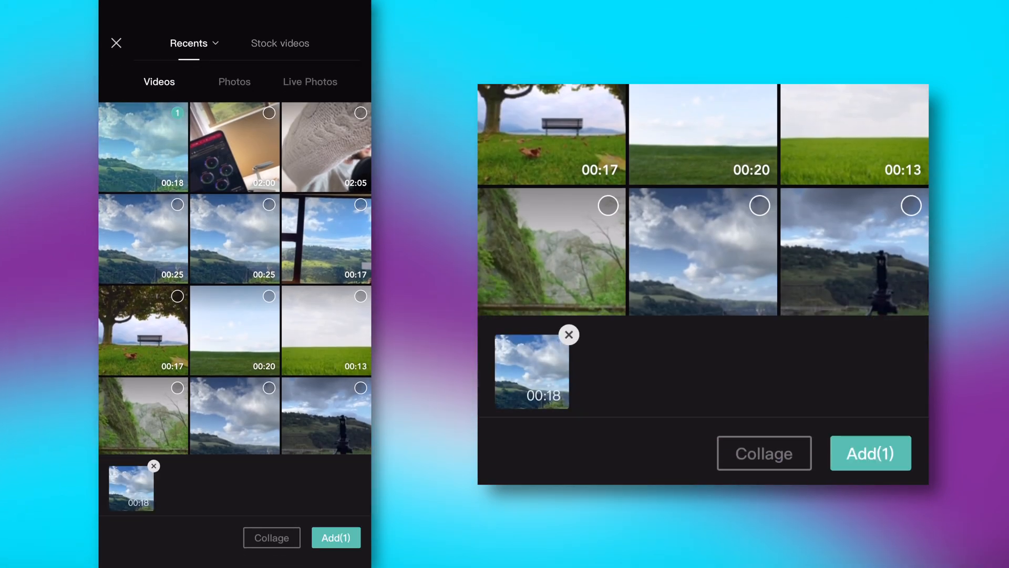
# Add the 18-second sky video as a new project
pyautogui.click(870, 453)
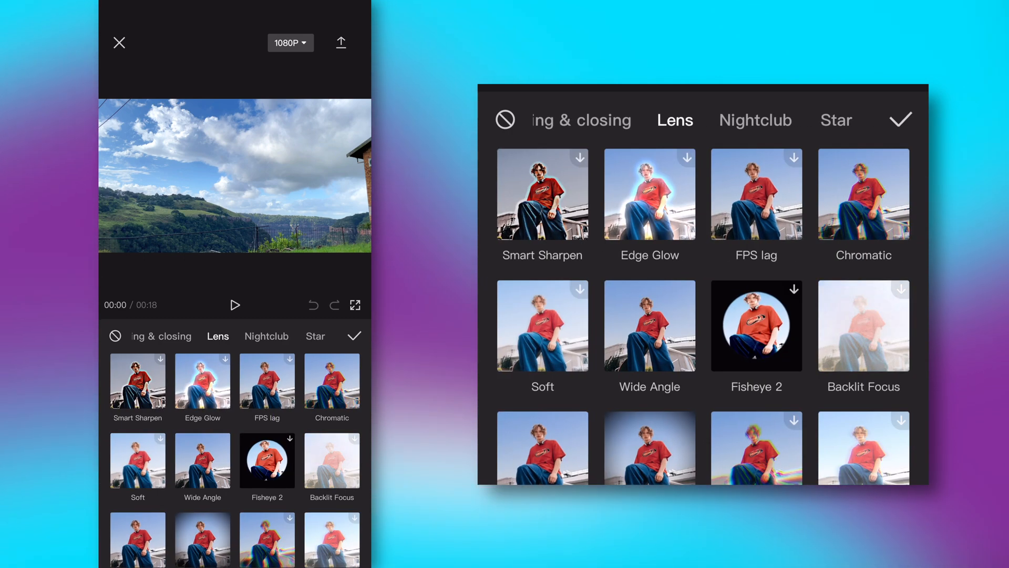
# Apply the Cinema effect over the first three seconds, then select the second clip part
pyautogui.scroll(-3)
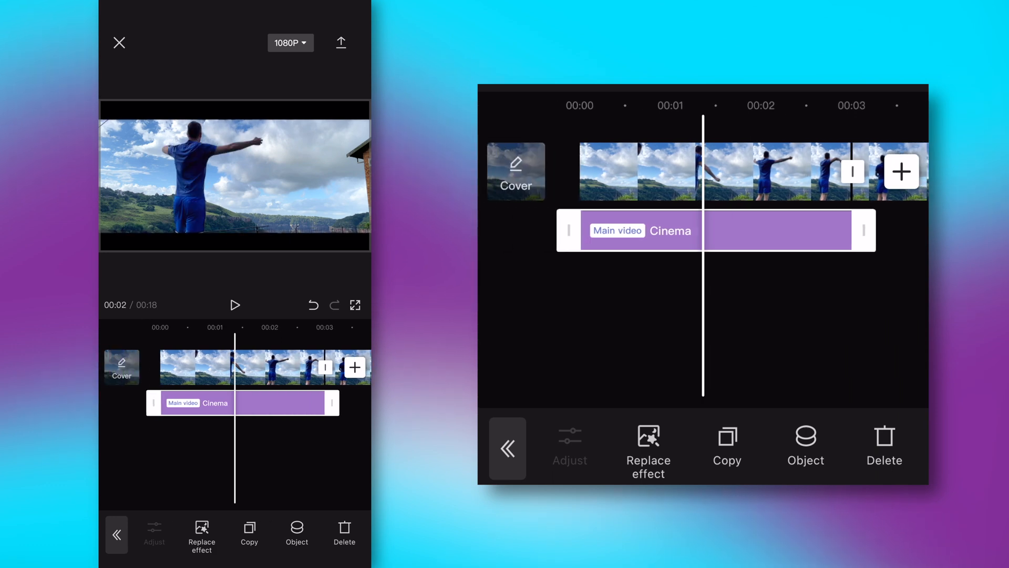
pyautogui.click(235, 304)
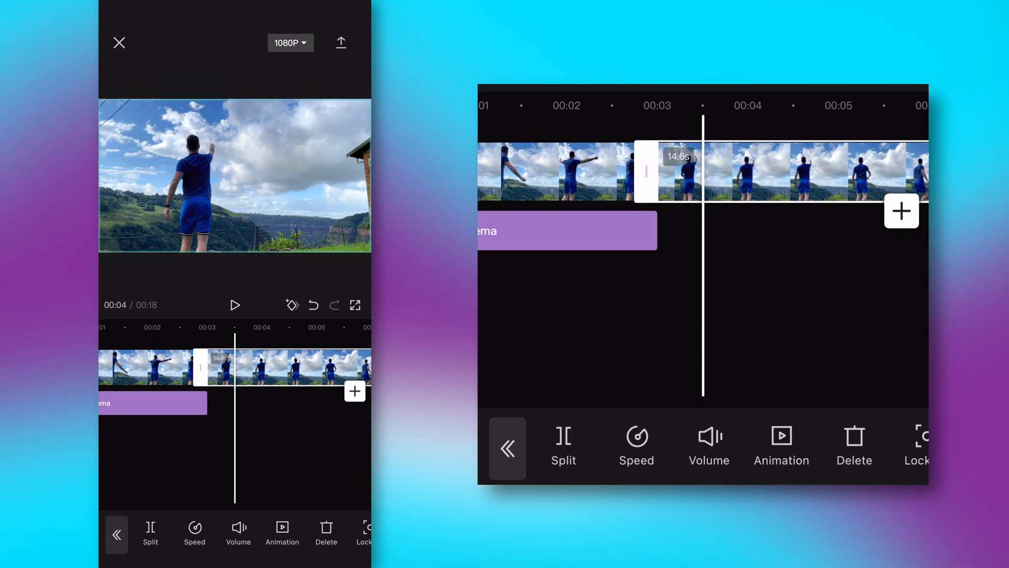
# Apply a cinema-style mask to the later clip to match the bars
pyautogui.click(508, 448)
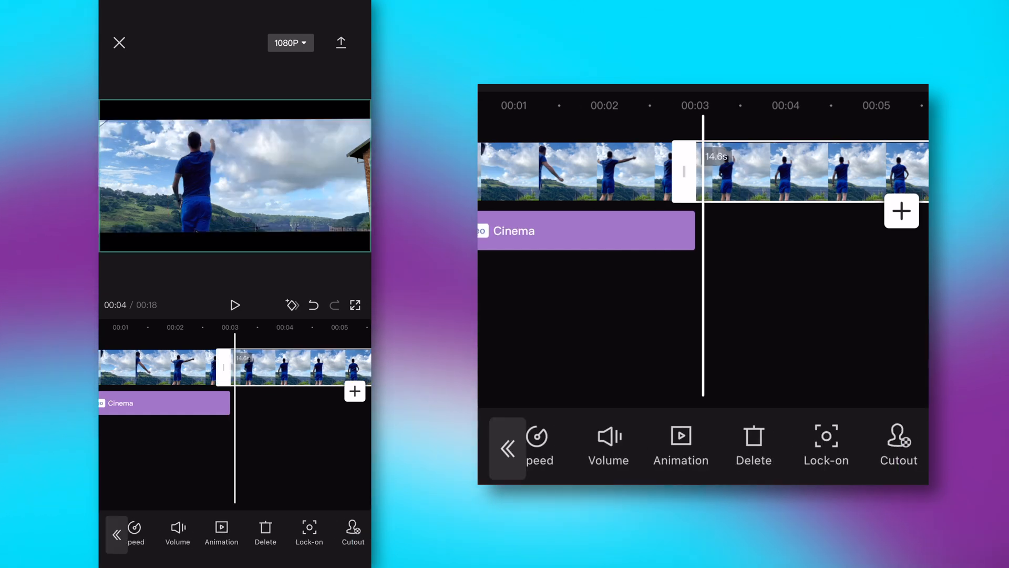
pyautogui.click(507, 447)
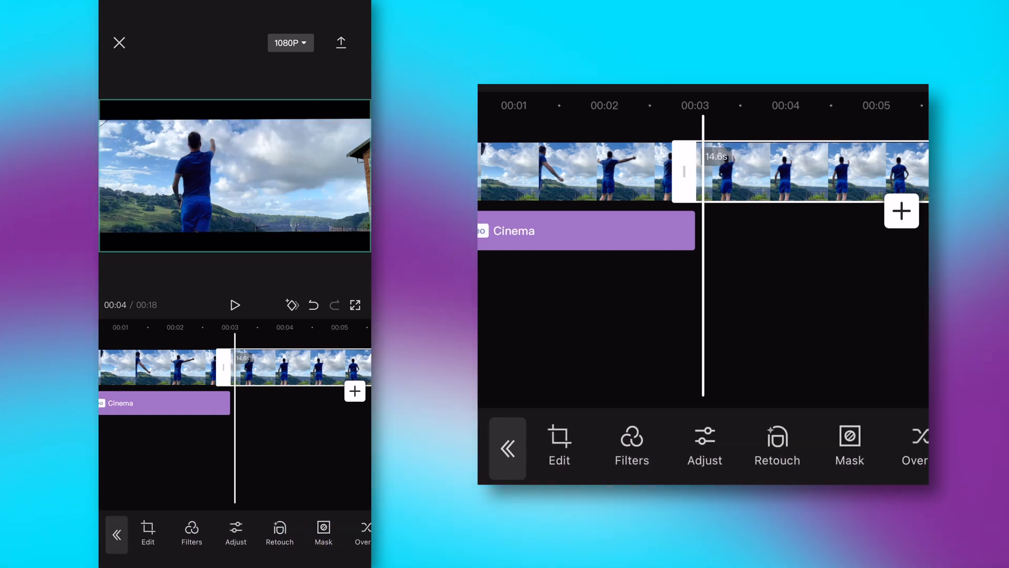
pyautogui.click(849, 447)
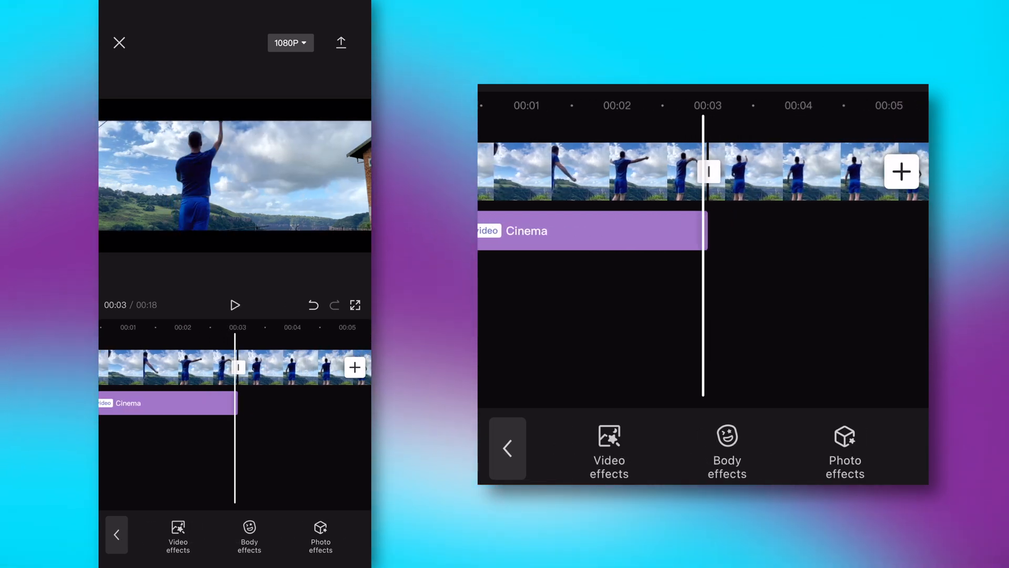
# Export the 18-second letterboxed video
pyautogui.click(235, 304)
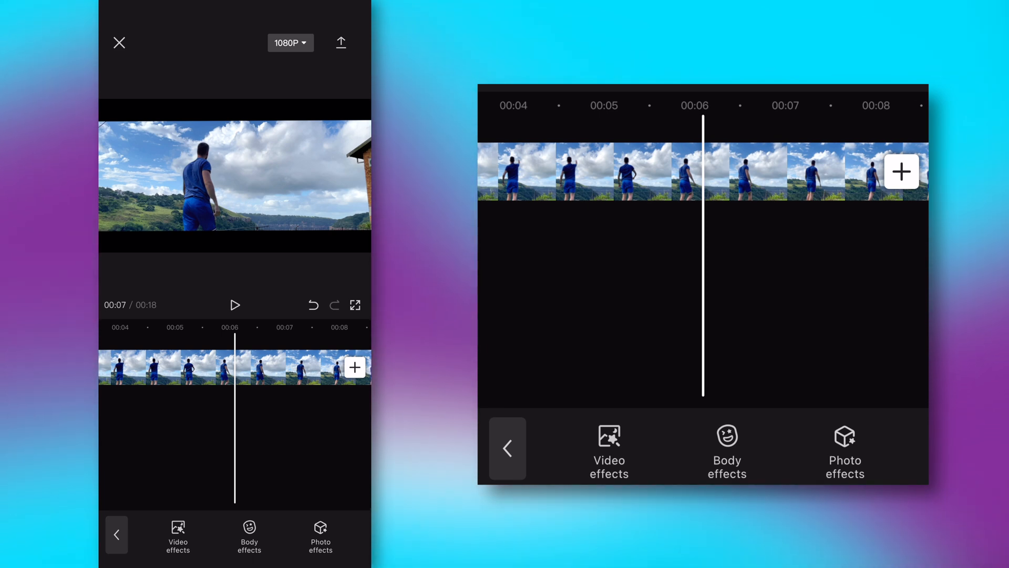
pyautogui.click(341, 42)
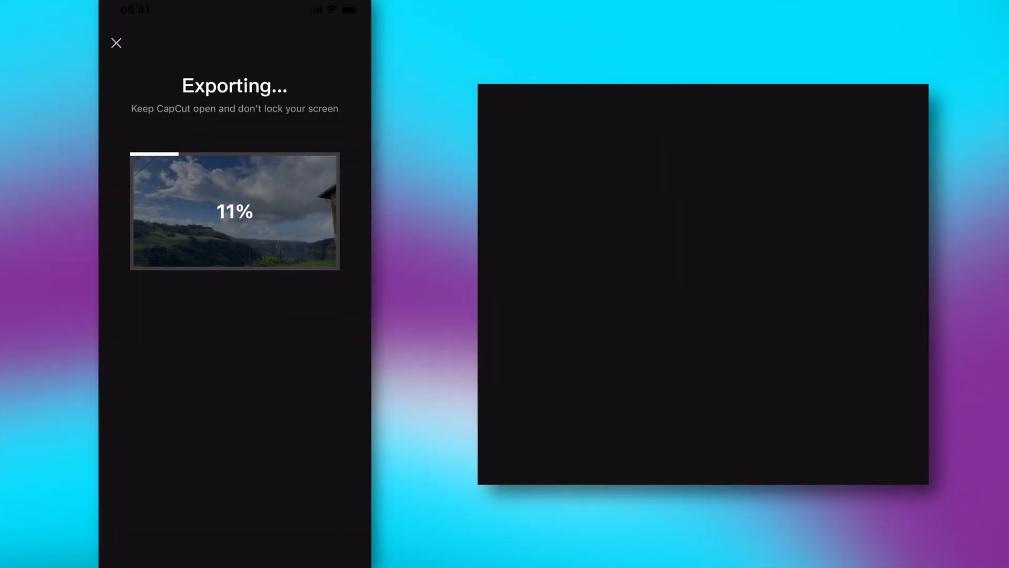